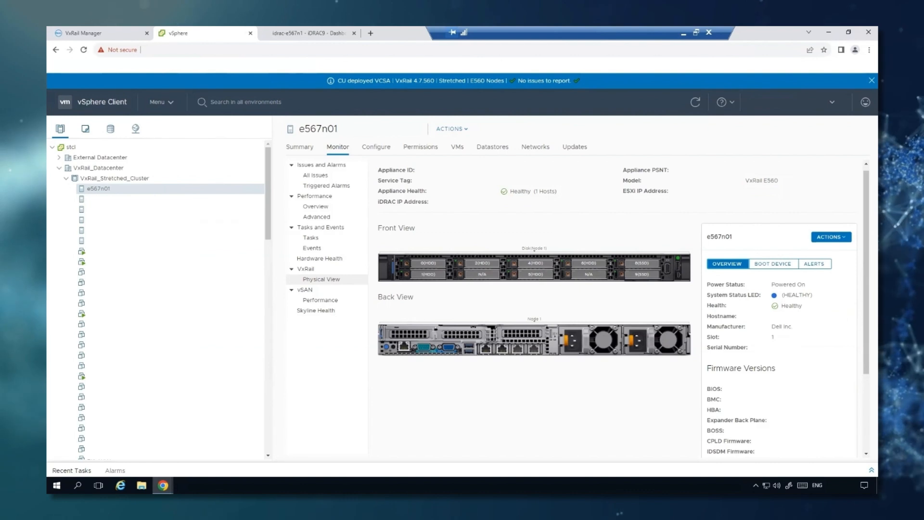
mouse_move(316, 33)
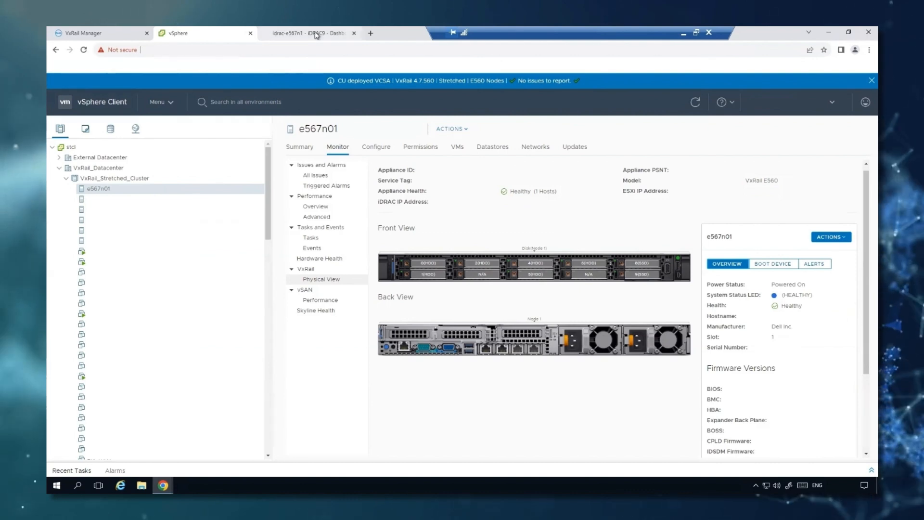
- Bring node e567n01's iDRAC dashboard Virtual Console preview into view
click(308, 32)
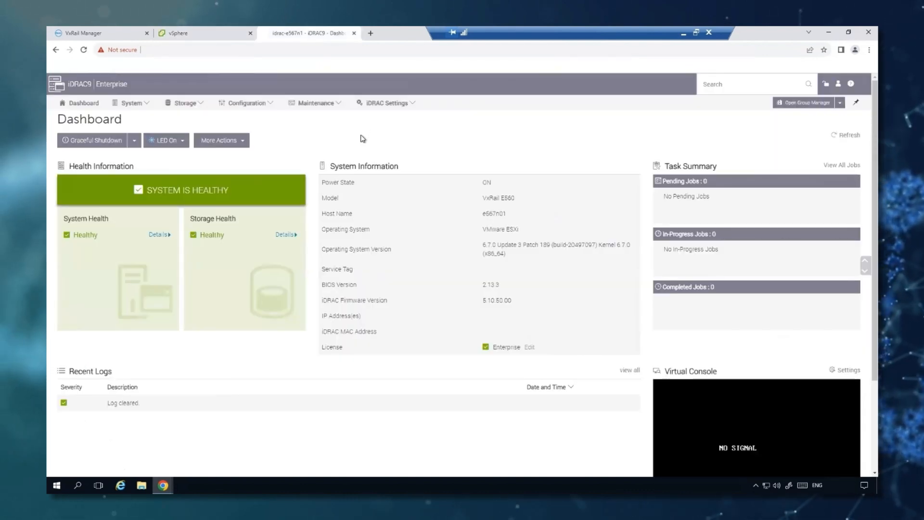
mouse_move(414, 170)
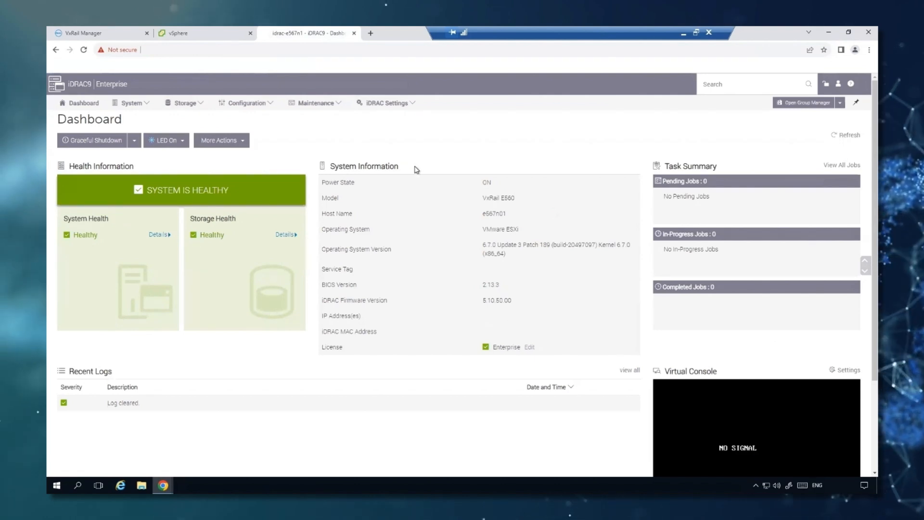
mouse_move(359, 408)
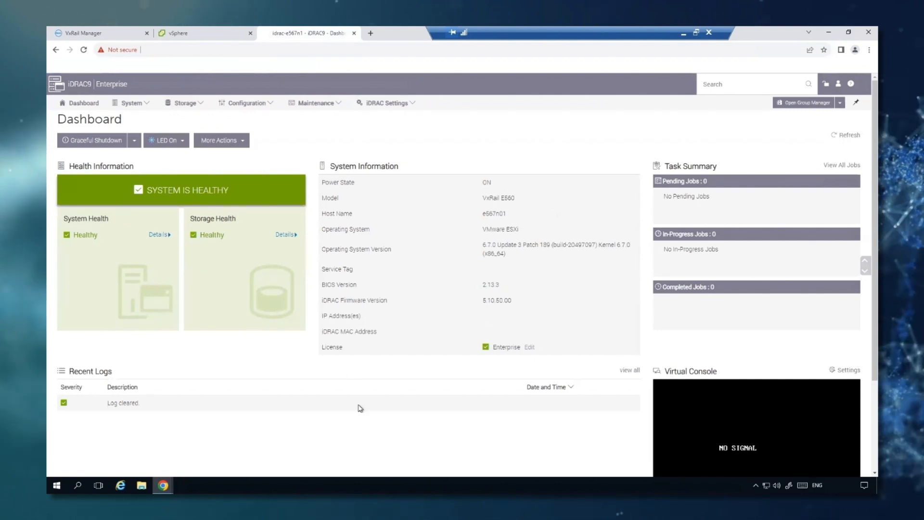
scroll(down, 3)
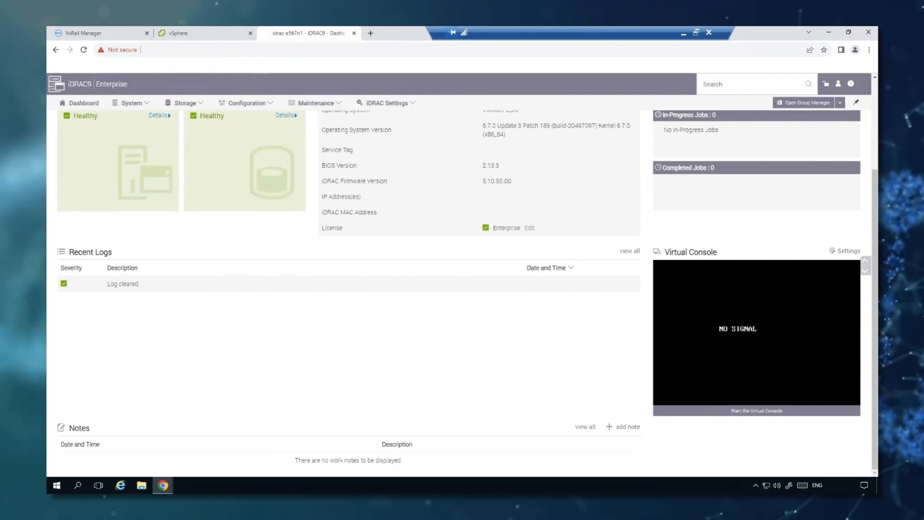
mouse_move(163, 485)
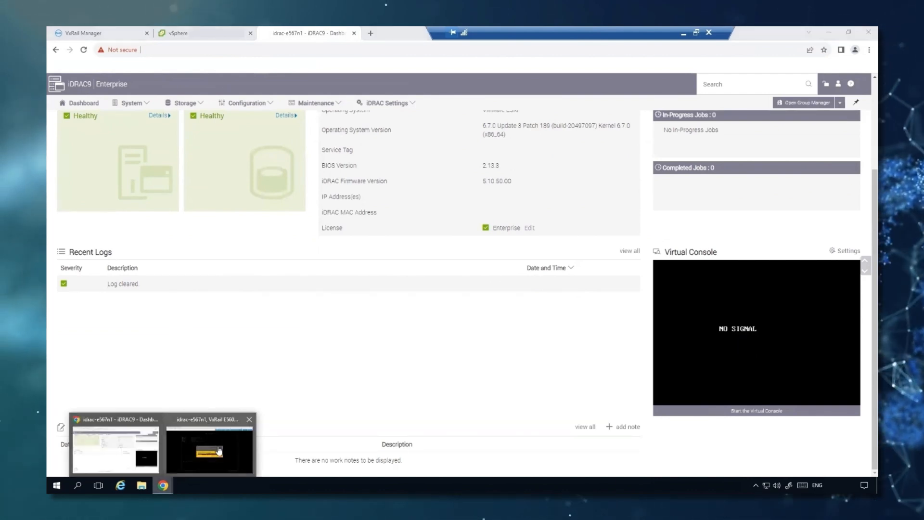
- Launch the host's Virtual Console with on-screen keyboard and log in to the DCUI as root
click(209, 449)
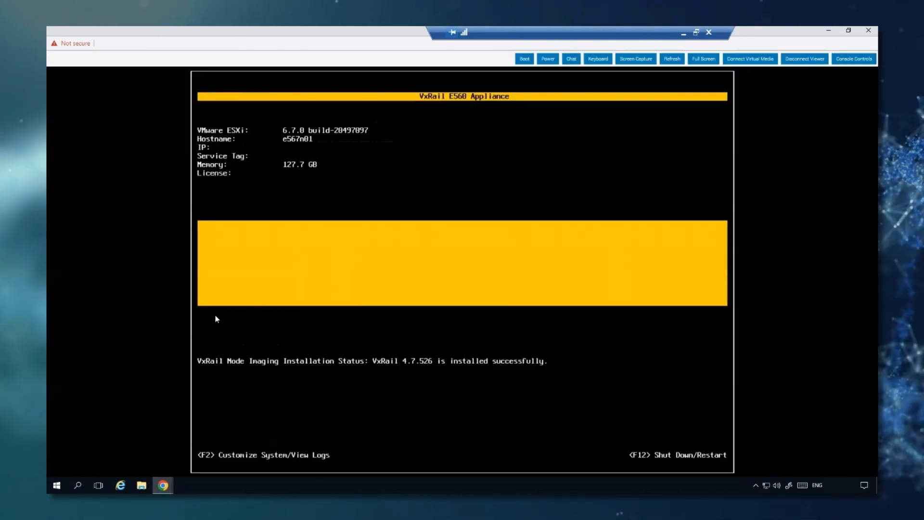
mouse_move(597, 59)
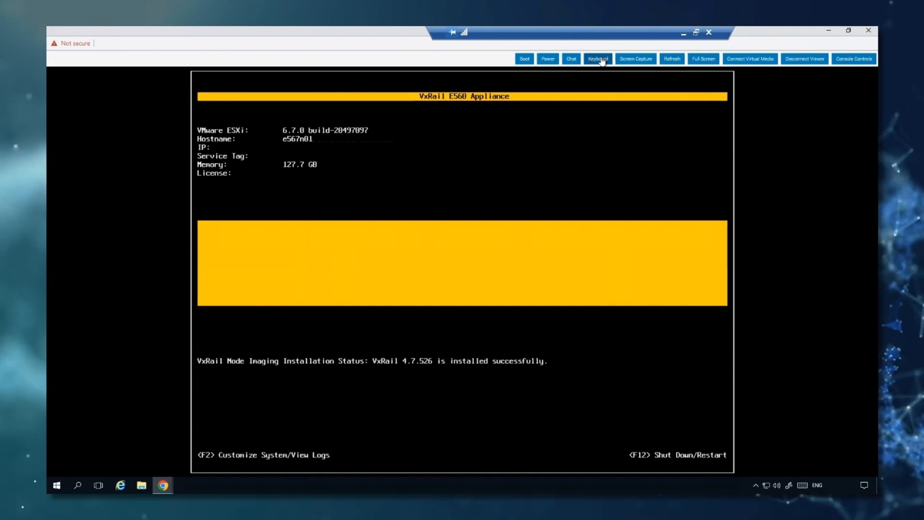
click(596, 59)
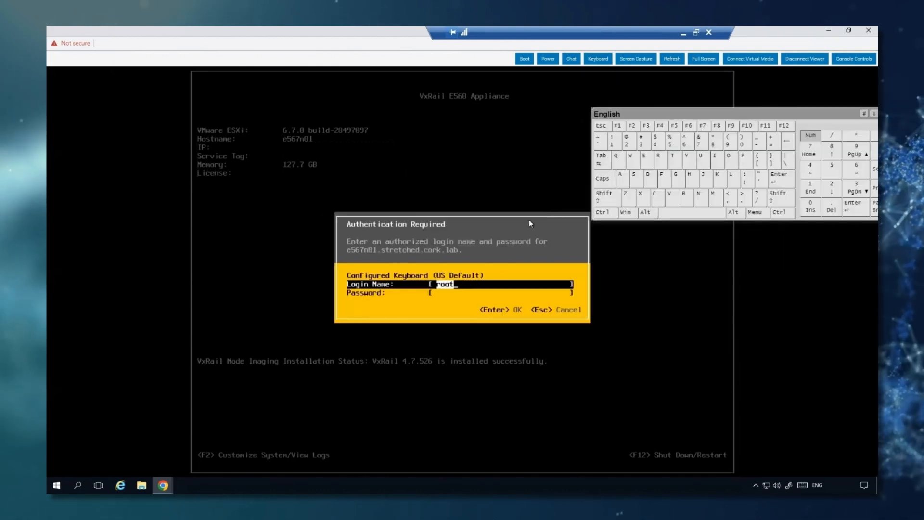
mouse_move(466, 286)
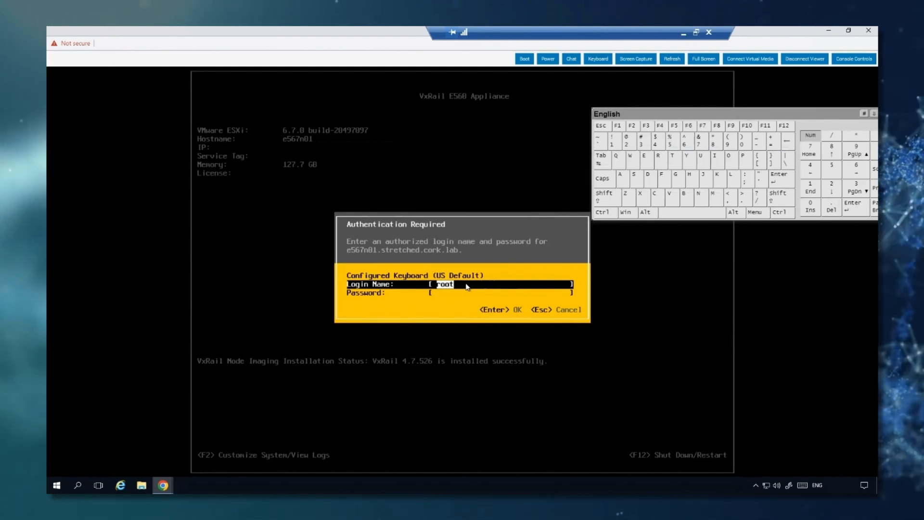
mouse_move(600, 205)
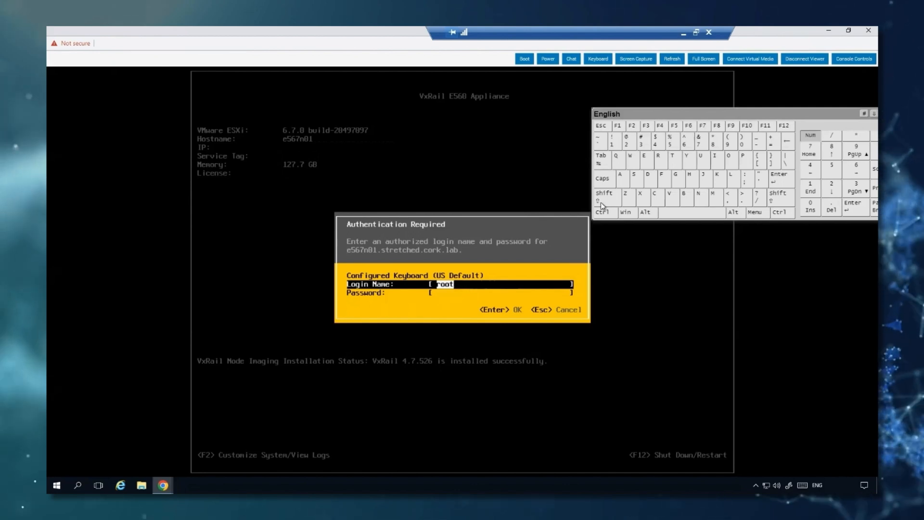
mouse_move(627, 141)
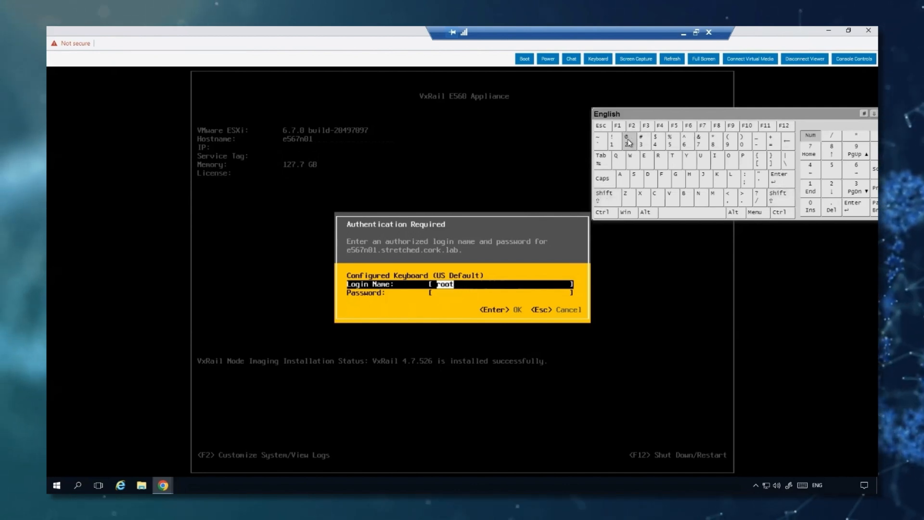
mouse_move(517, 286)
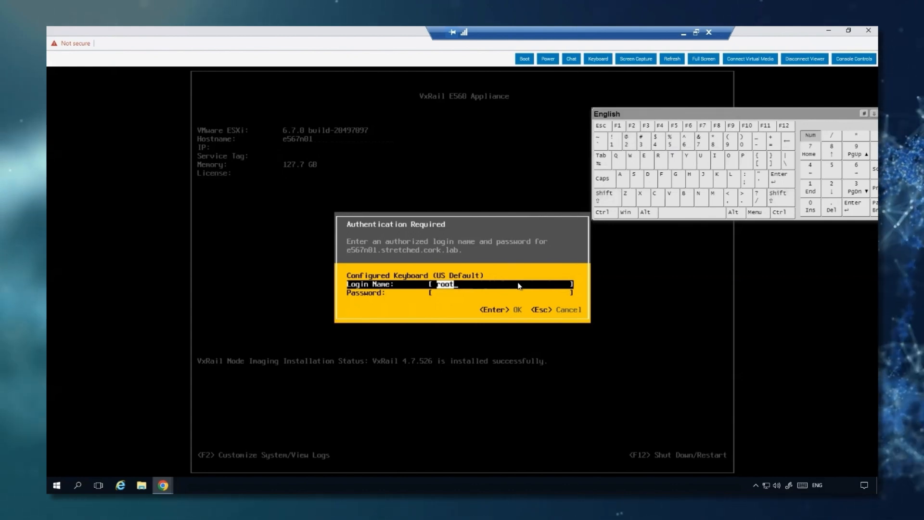
key(Tab)
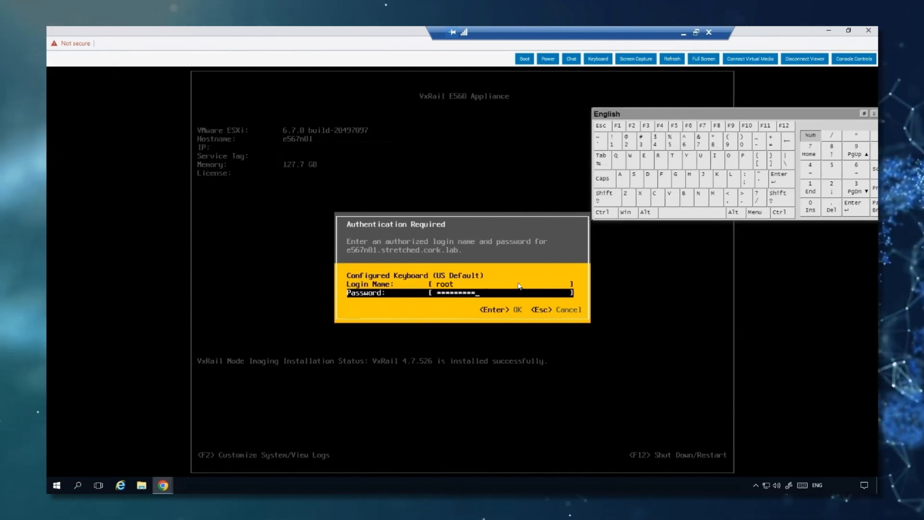
key(Return)
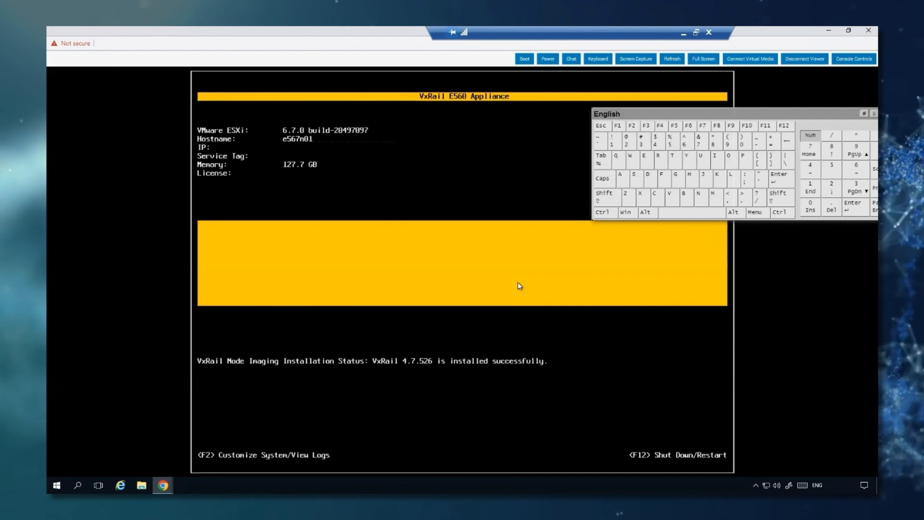
mouse_move(681, 117)
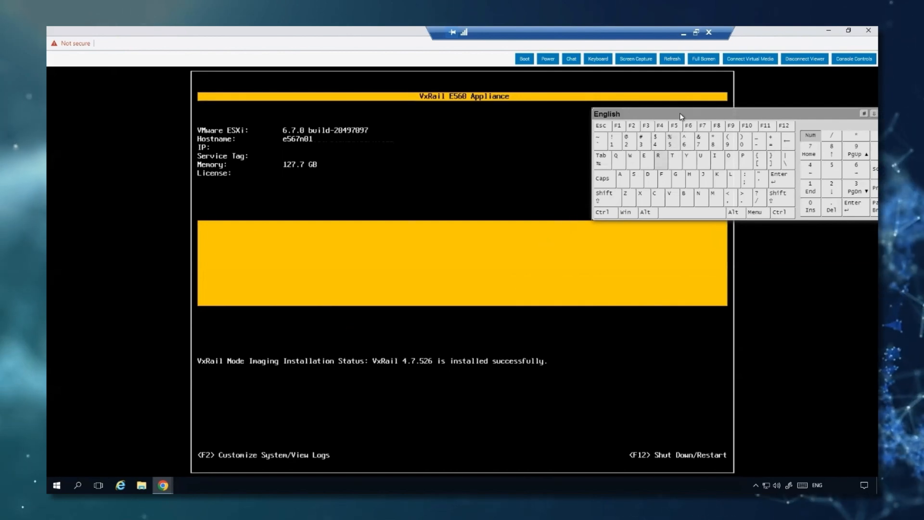
- Navigate System Customization down to Troubleshooting Options' Restart Management Agents entry
key(f2)
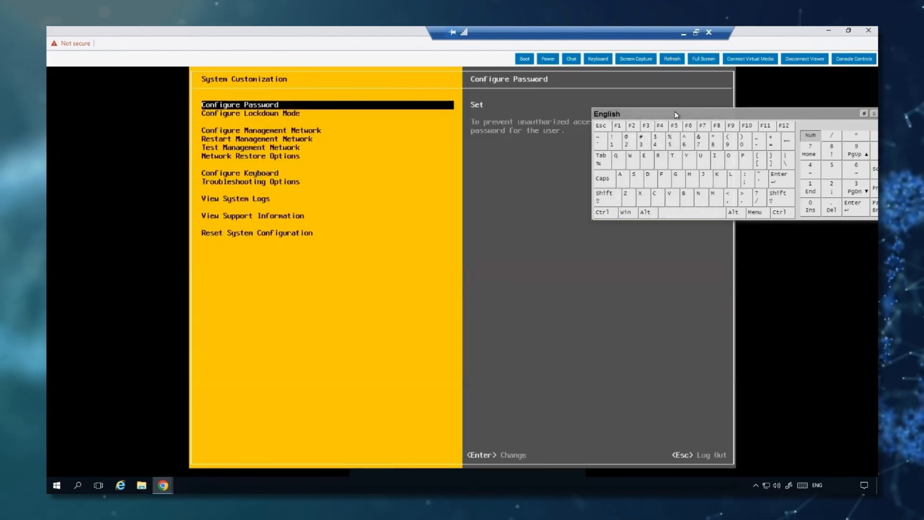
mouse_move(720, 80)
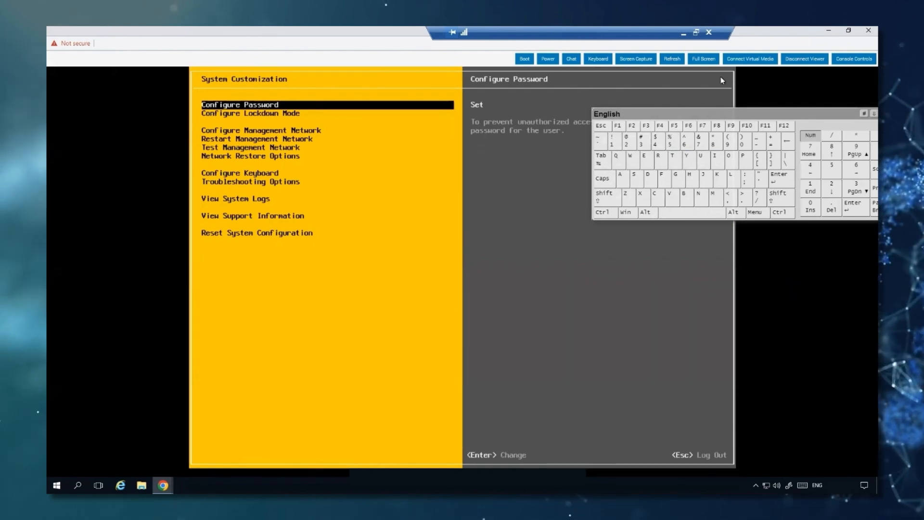
right_click(672, 175)
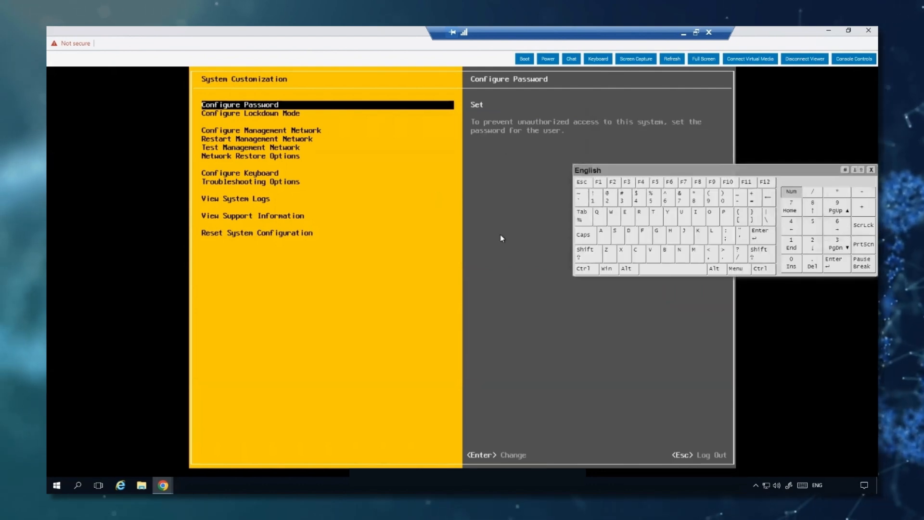
key(Down)
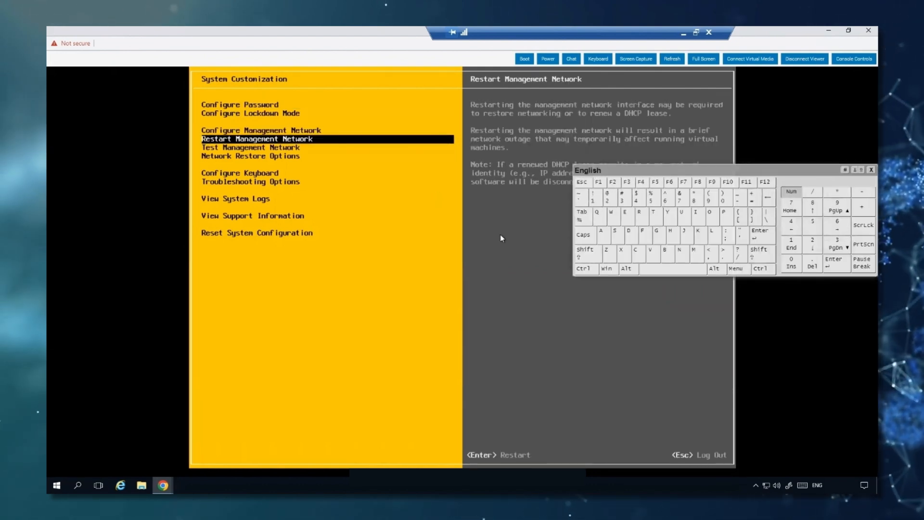
key(Down)
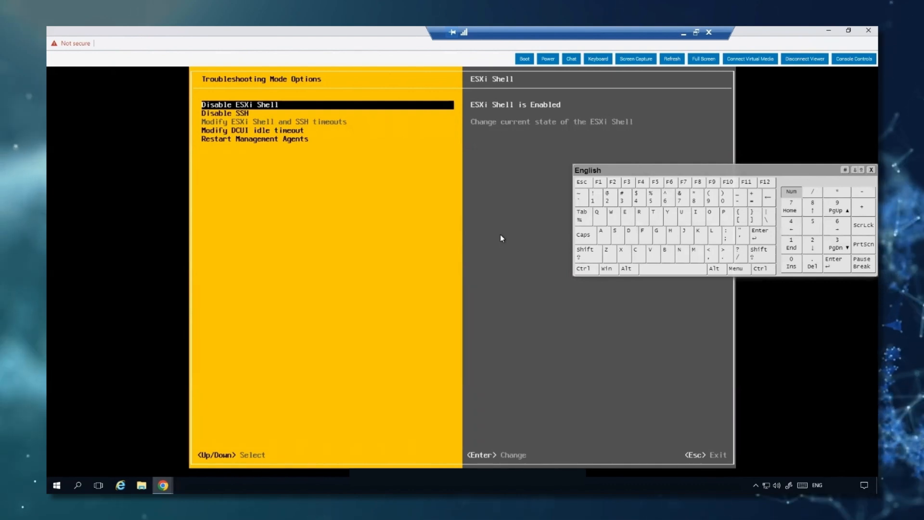
key(Down)
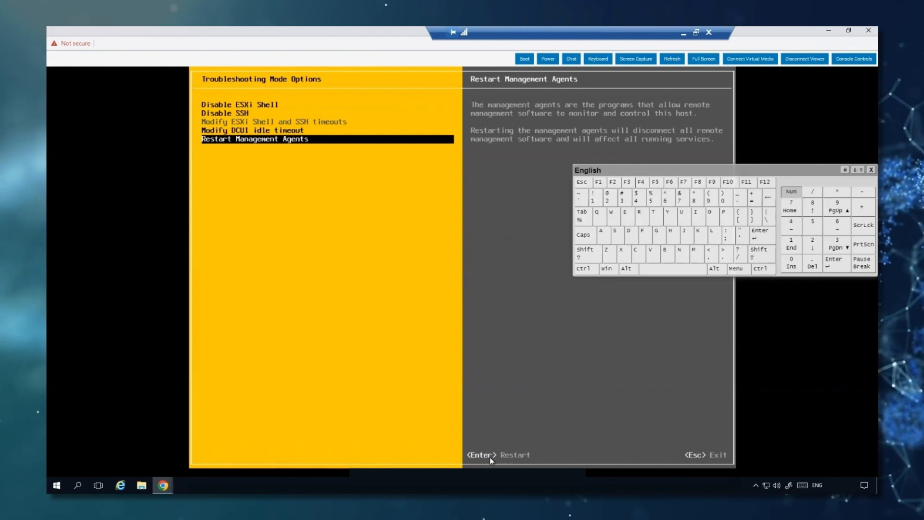
mouse_move(441, 177)
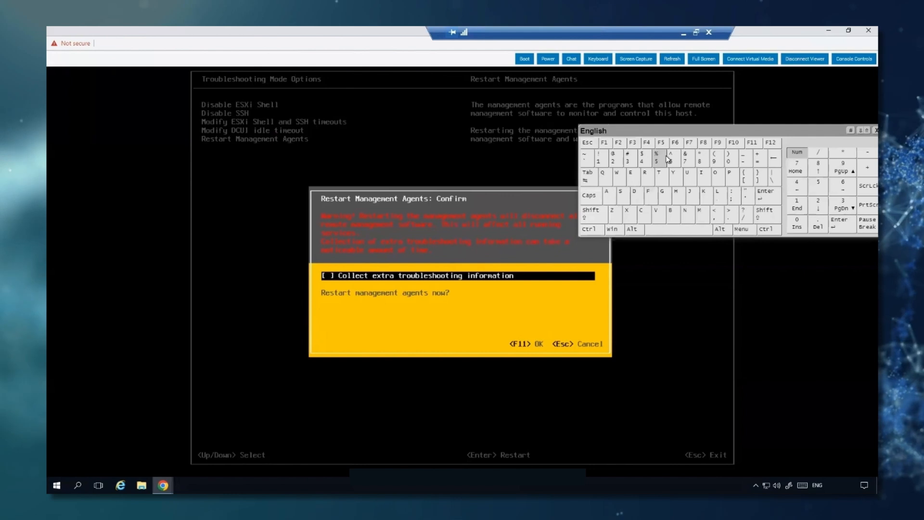
mouse_move(748, 146)
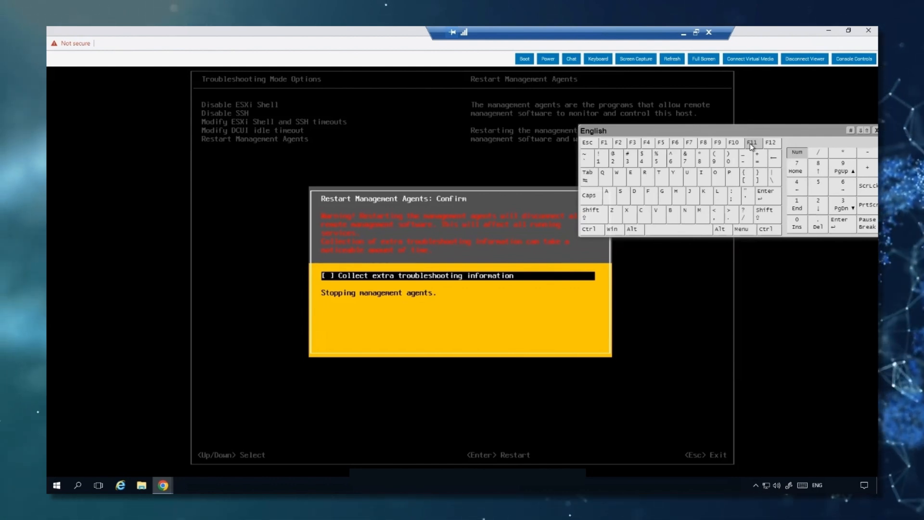
mouse_move(744, 131)
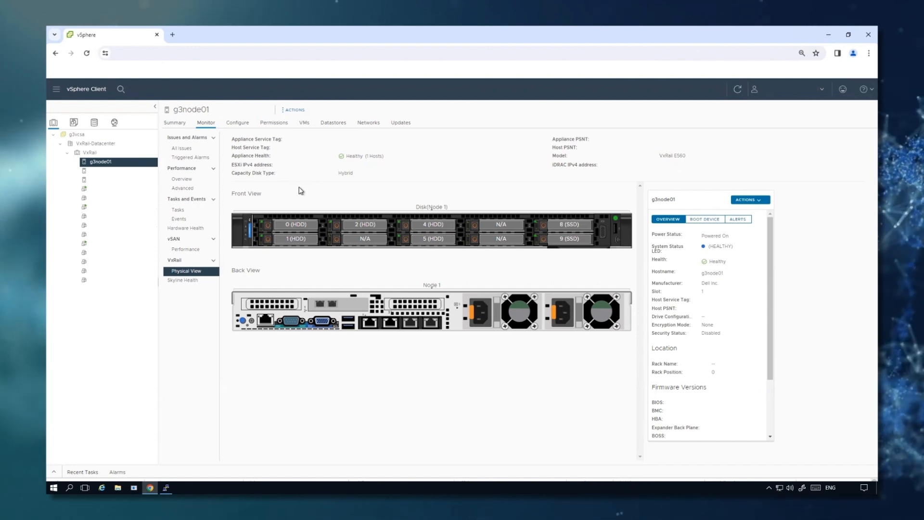
mouse_move(294, 184)
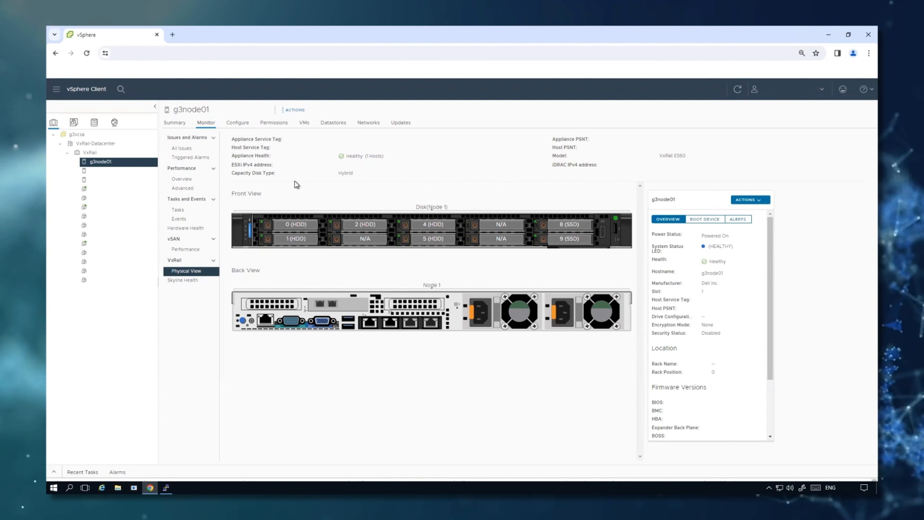
mouse_move(237, 124)
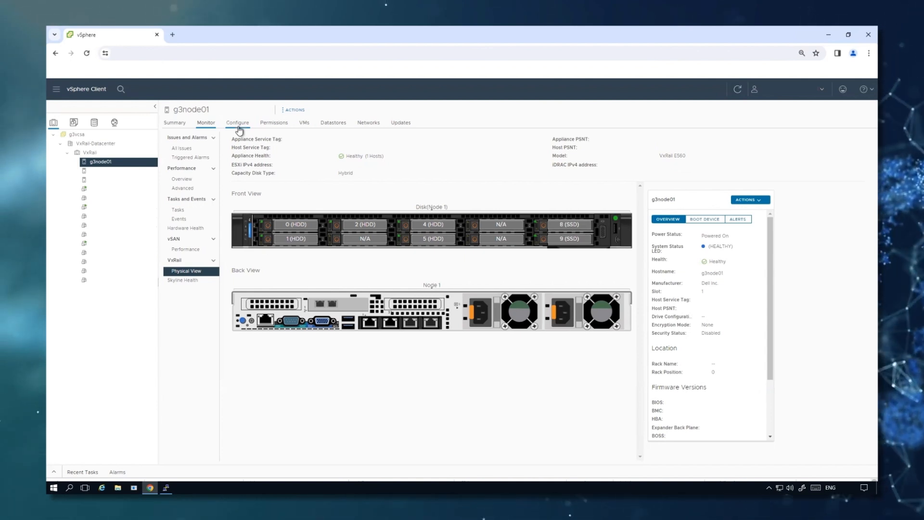
- Confirm in g3node01's Configure > Services list that the SSH service is Running
click(238, 122)
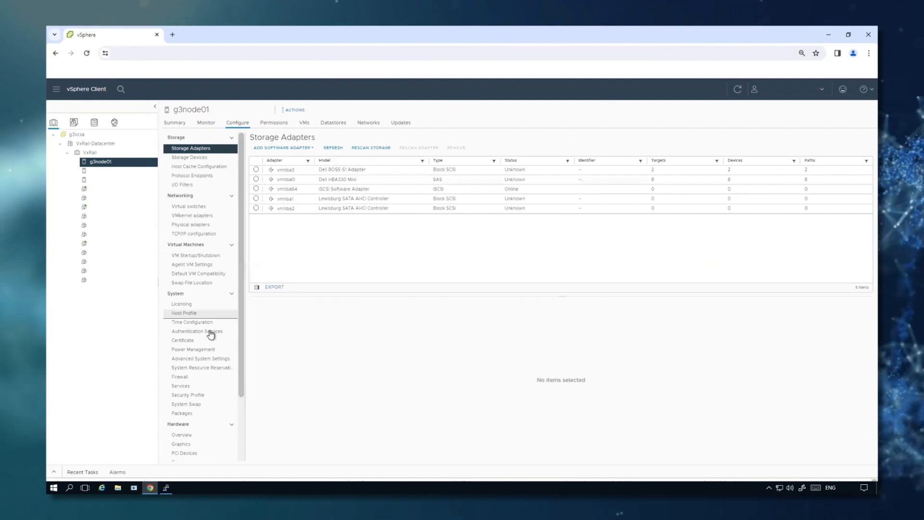
scroll(down, 3)
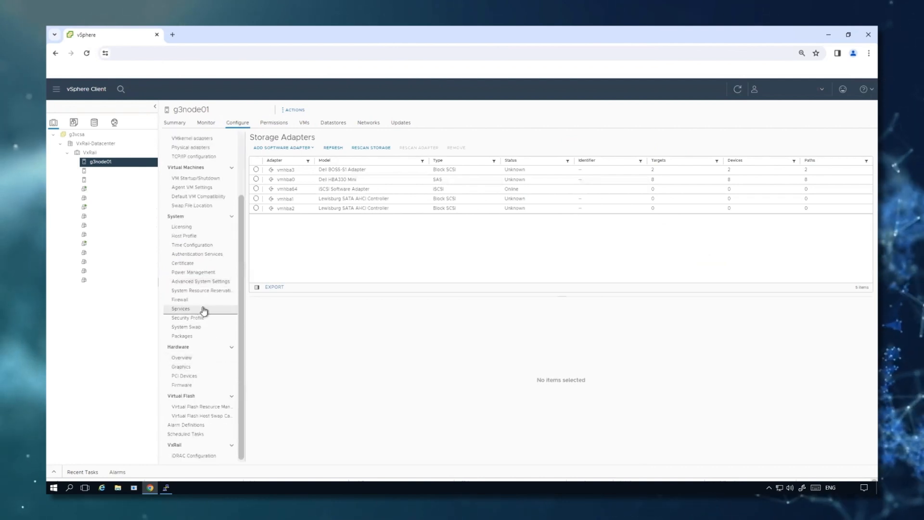
click(180, 307)
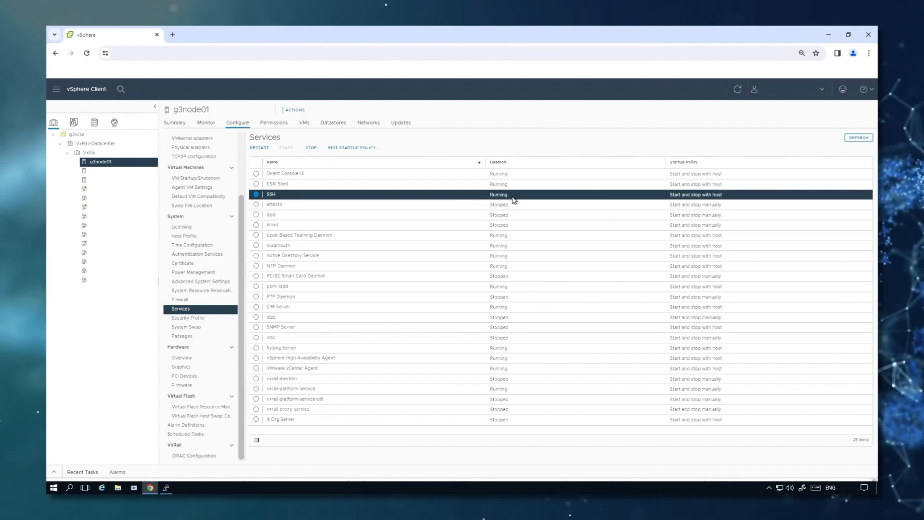
click(166, 487)
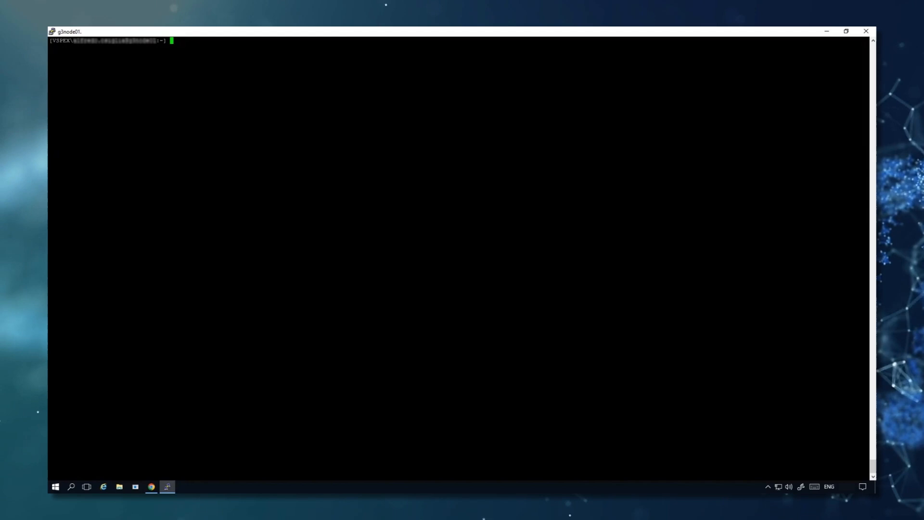
- Run /etc/init.d/hostd restart to restart the hostd agent
text(/etc)
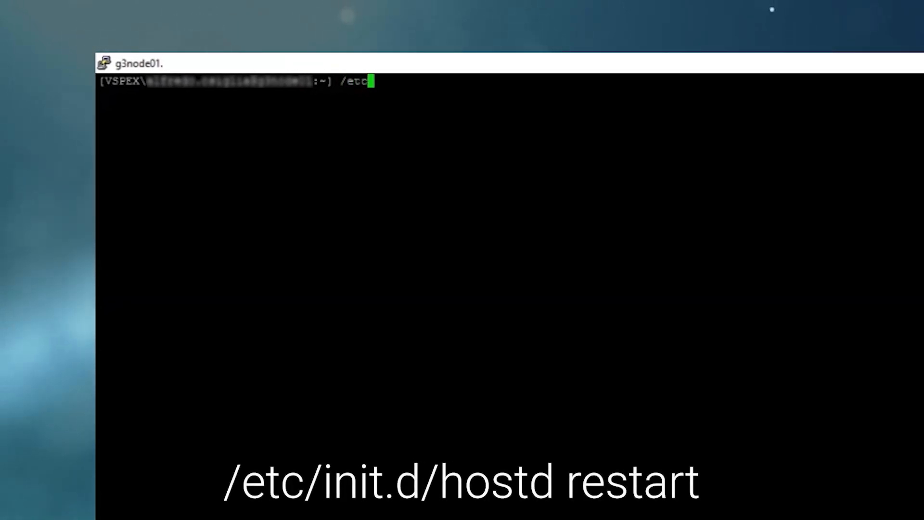
text(/init.d/h)
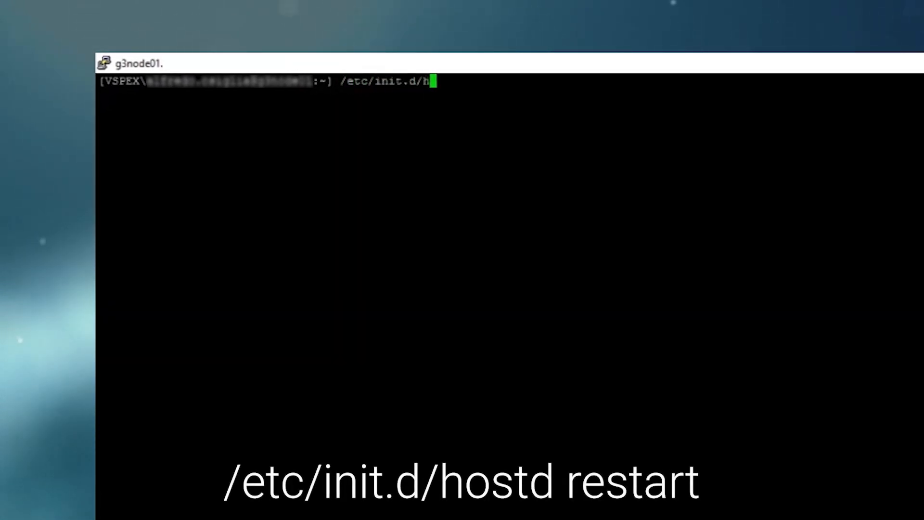
text(ostd resta)
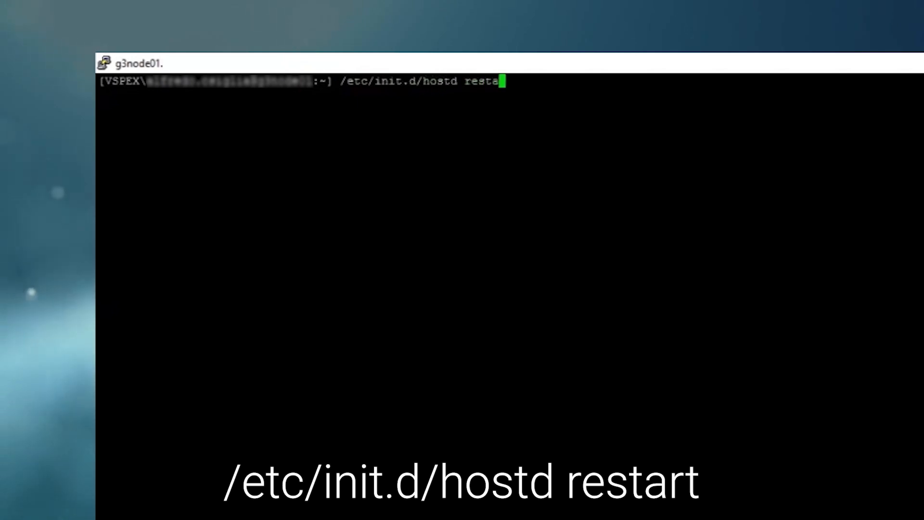
key(Return)
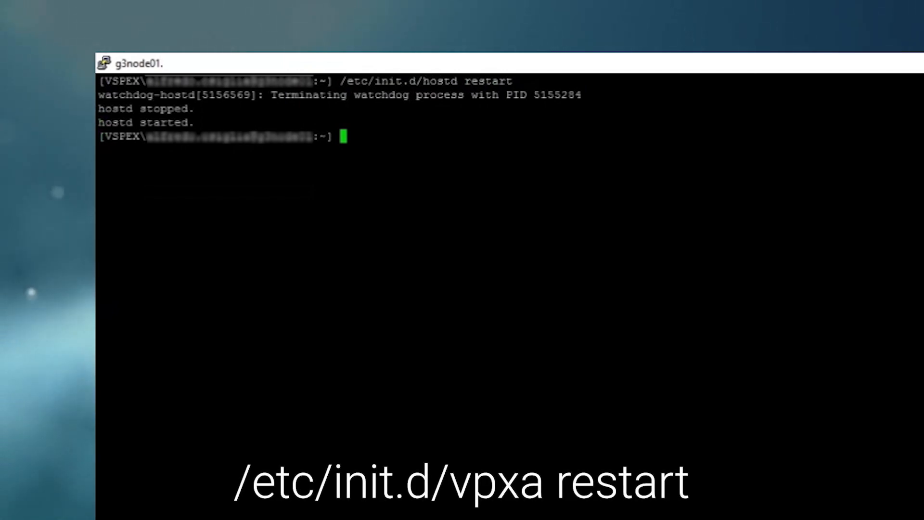
- Restart vpxa via /etc/init.d/vpxa restart and enter services.sh restart at the prompt
text(/etc/init.d)
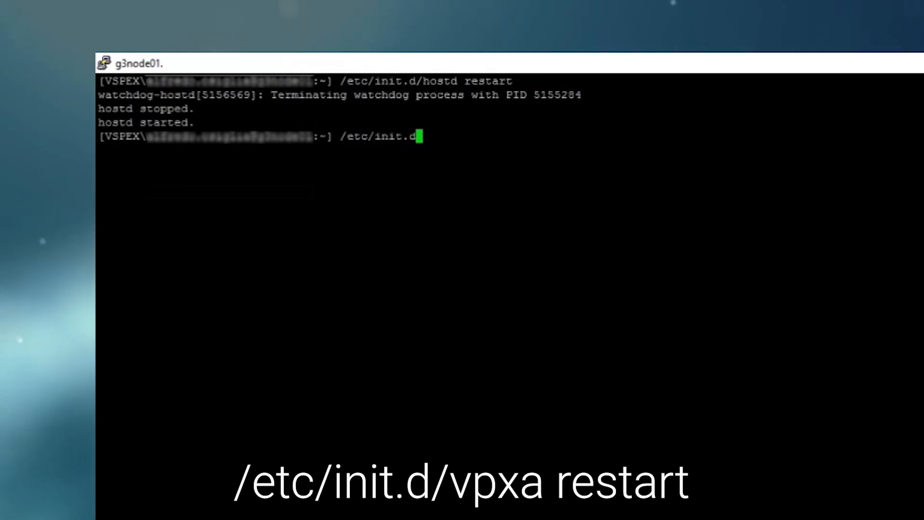
text(/)
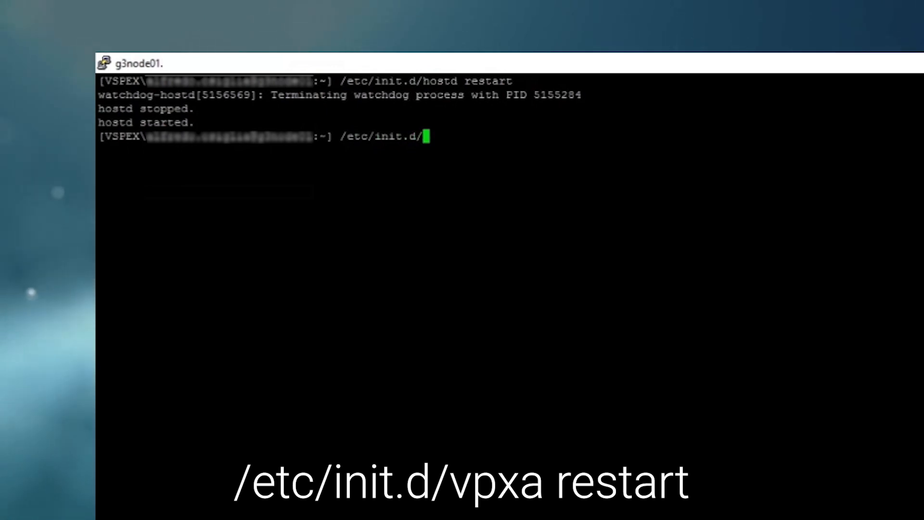
text(vpxa restart)
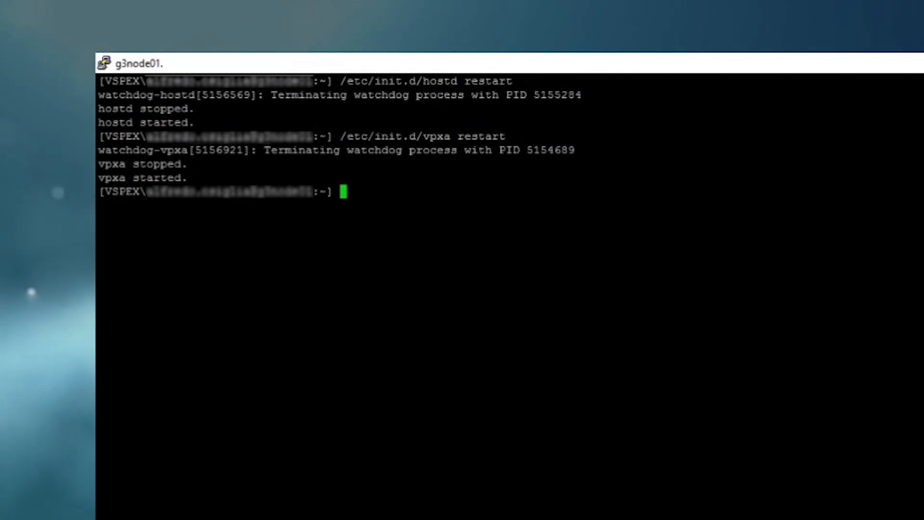
text(servic)
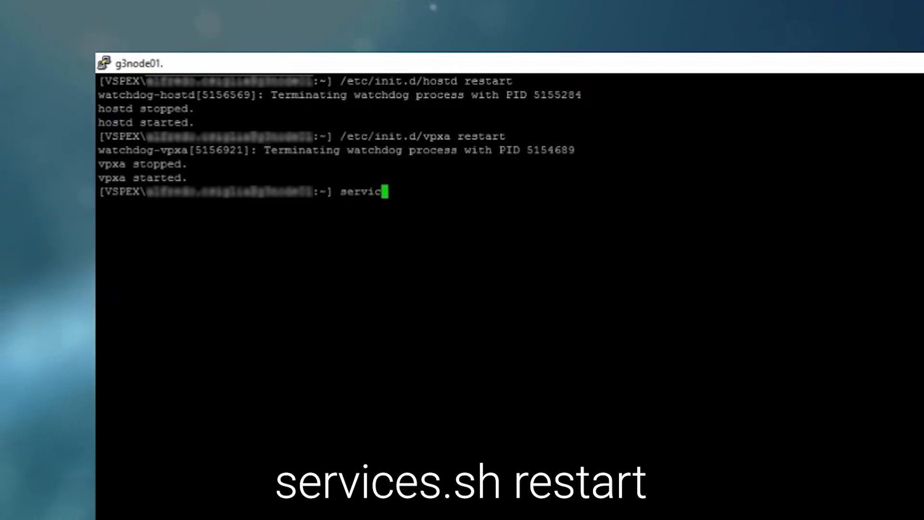
text(es.sh)
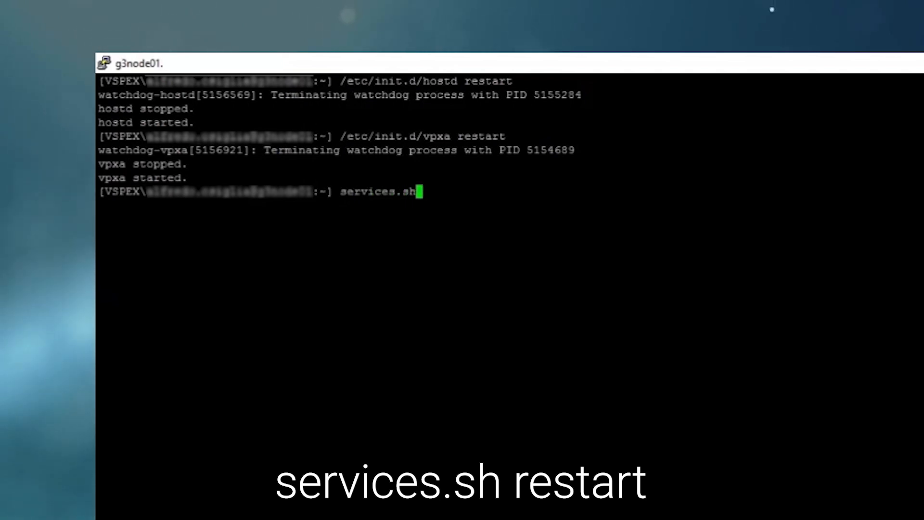
text(restar)
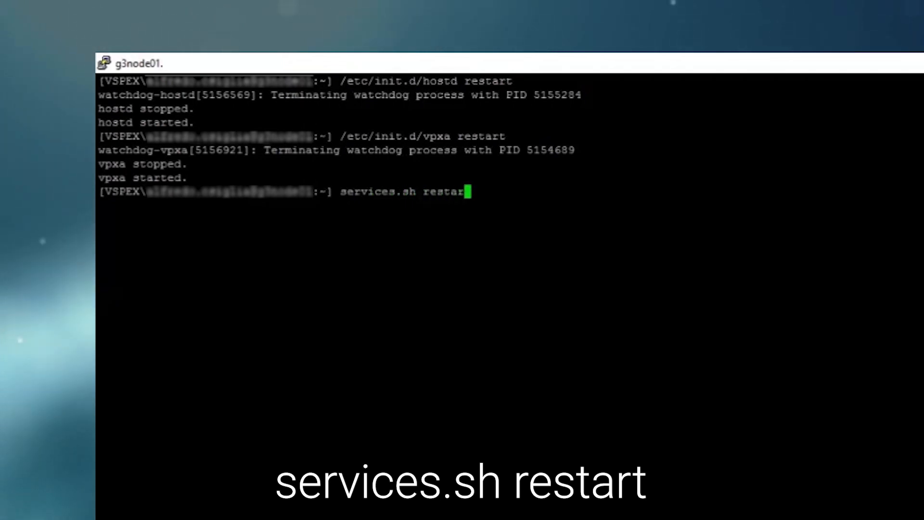
text(t)
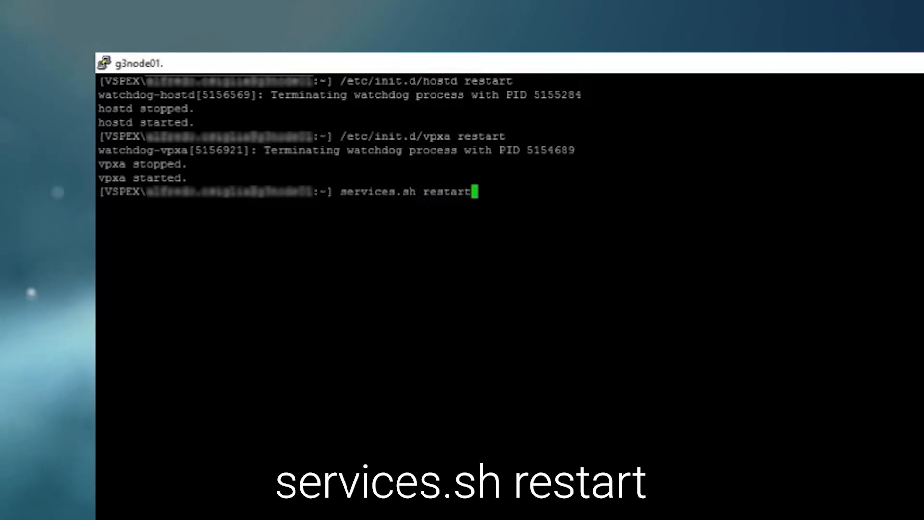